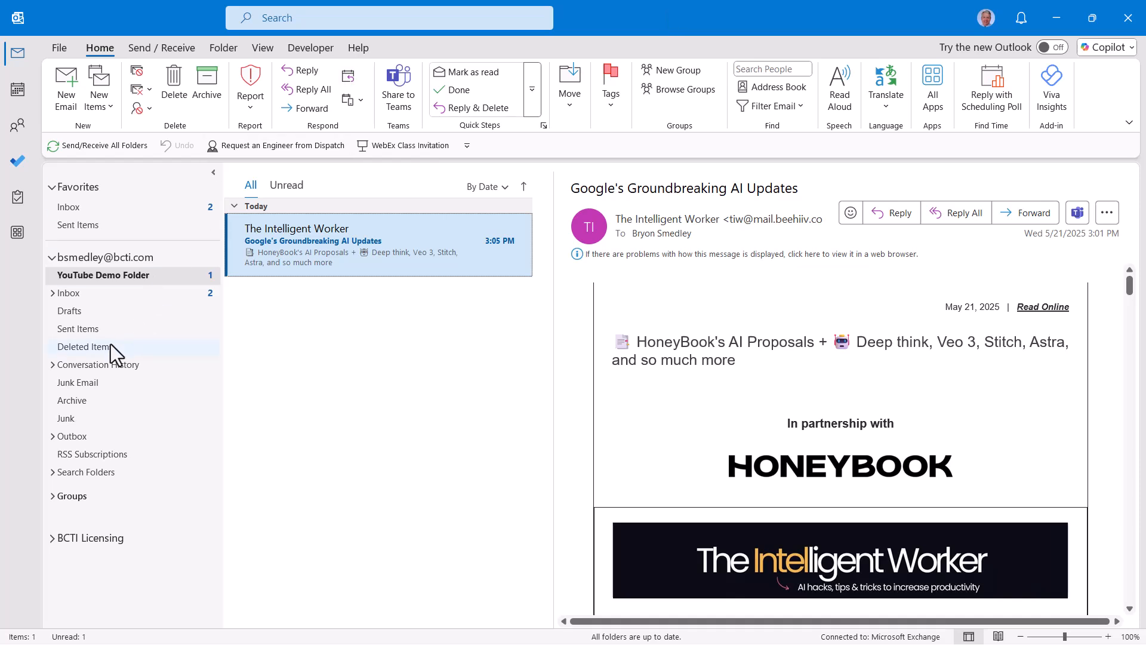
- Delete The Intelligent Worker email from YouTube Demo Folder, then drag it back out of Deleted Items
left_click(85, 346)
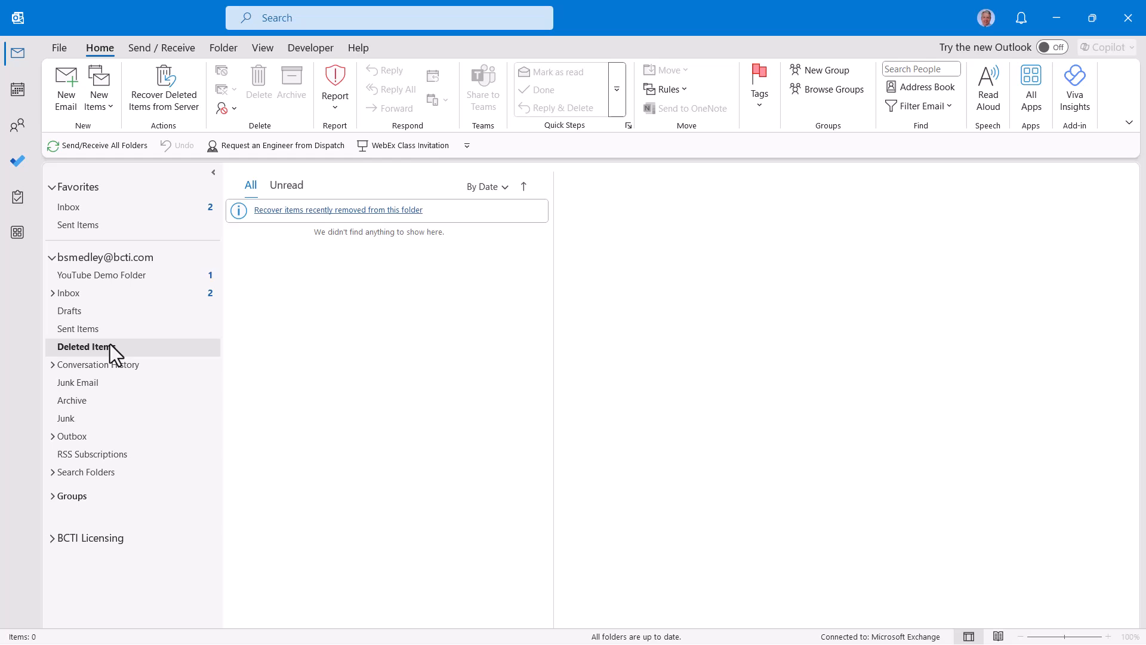
left_click(102, 274)
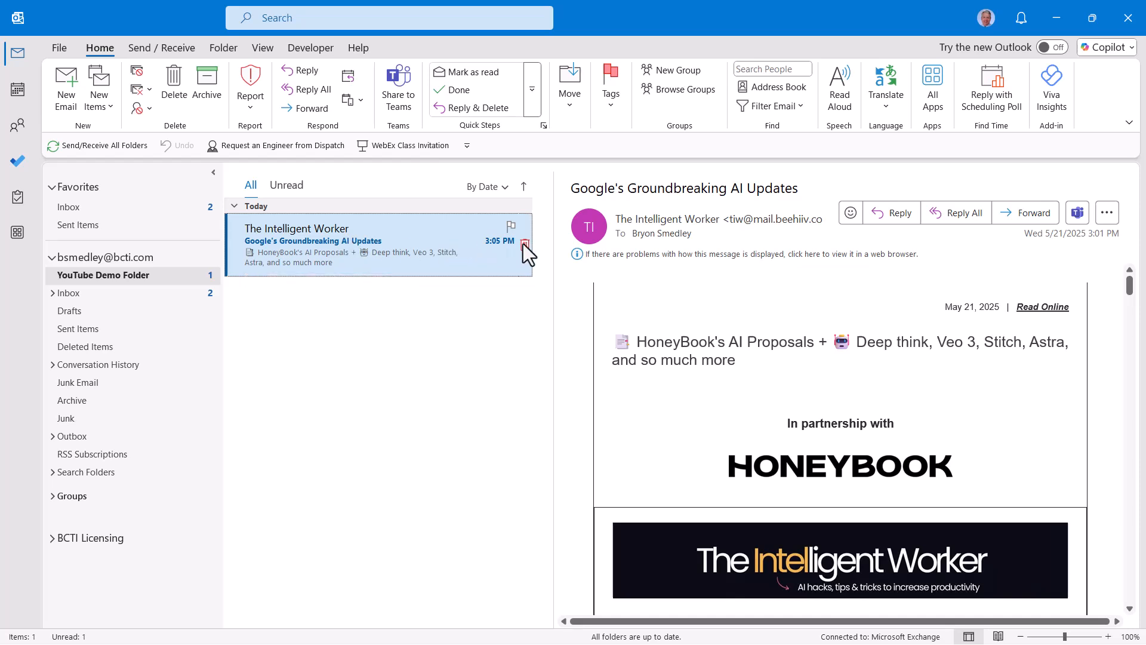
left_click(525, 242)
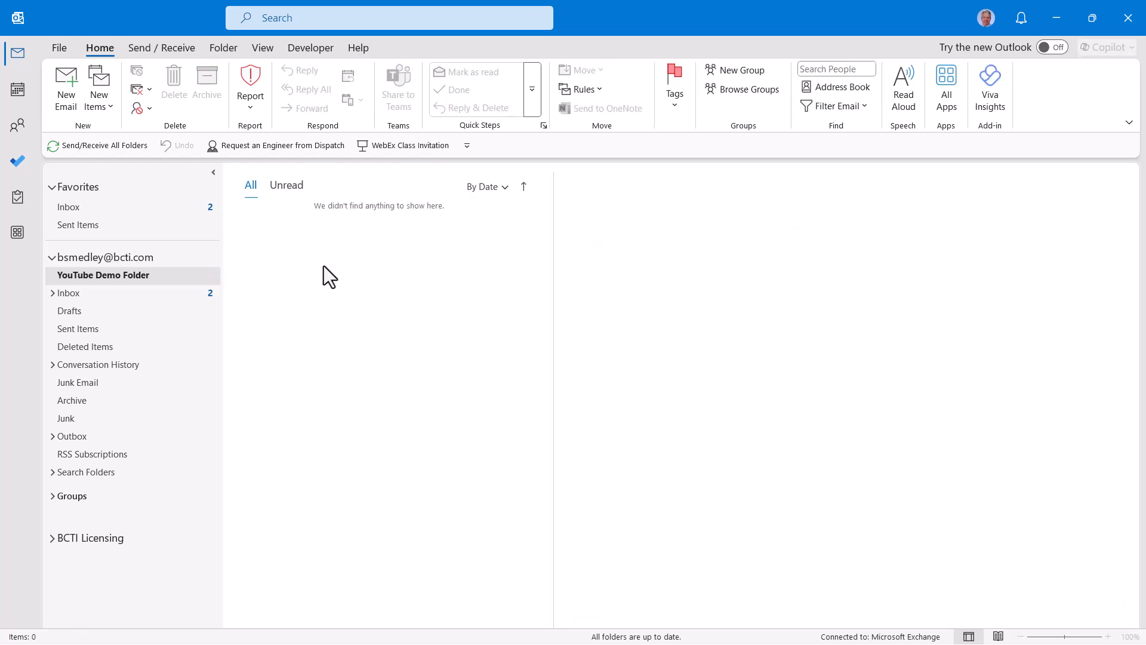
left_click(84, 346)
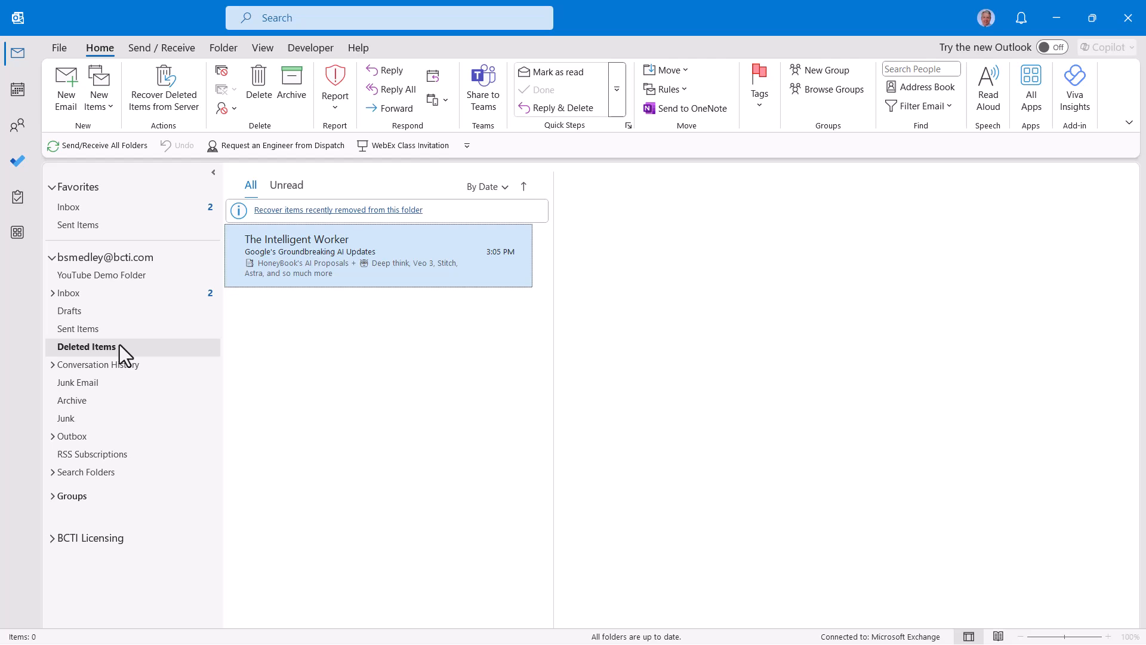
left_click(330, 252)
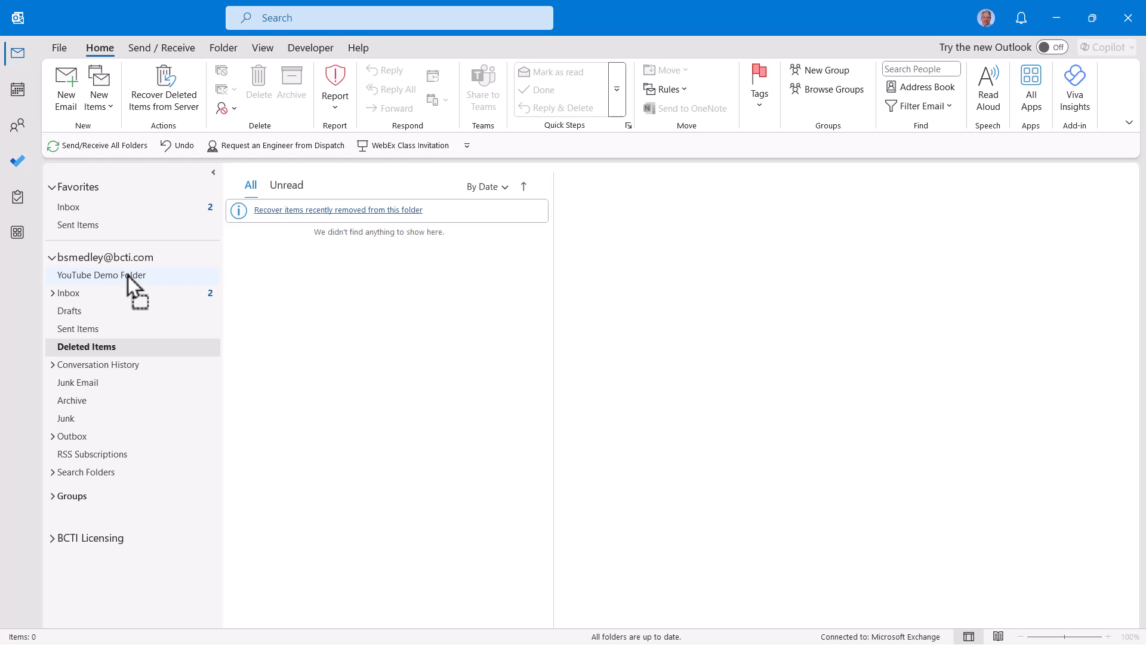
- Permanently delete The Intelligent Worker email from Deleted Items, confirming with Yes
left_click(102, 275)
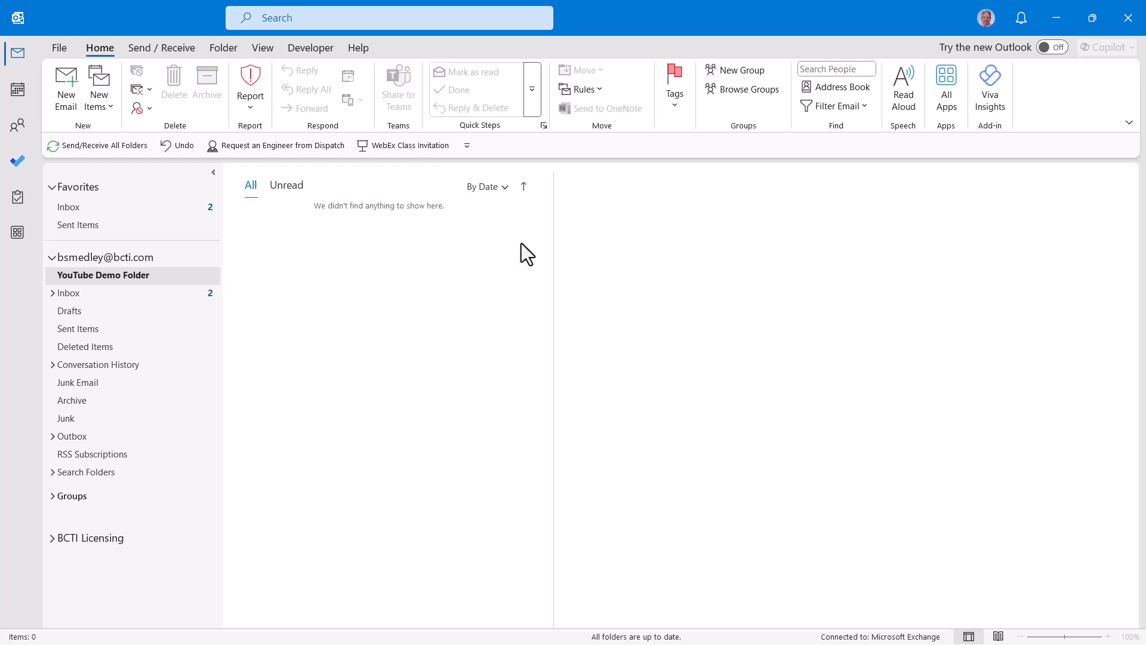
left_click(86, 346)
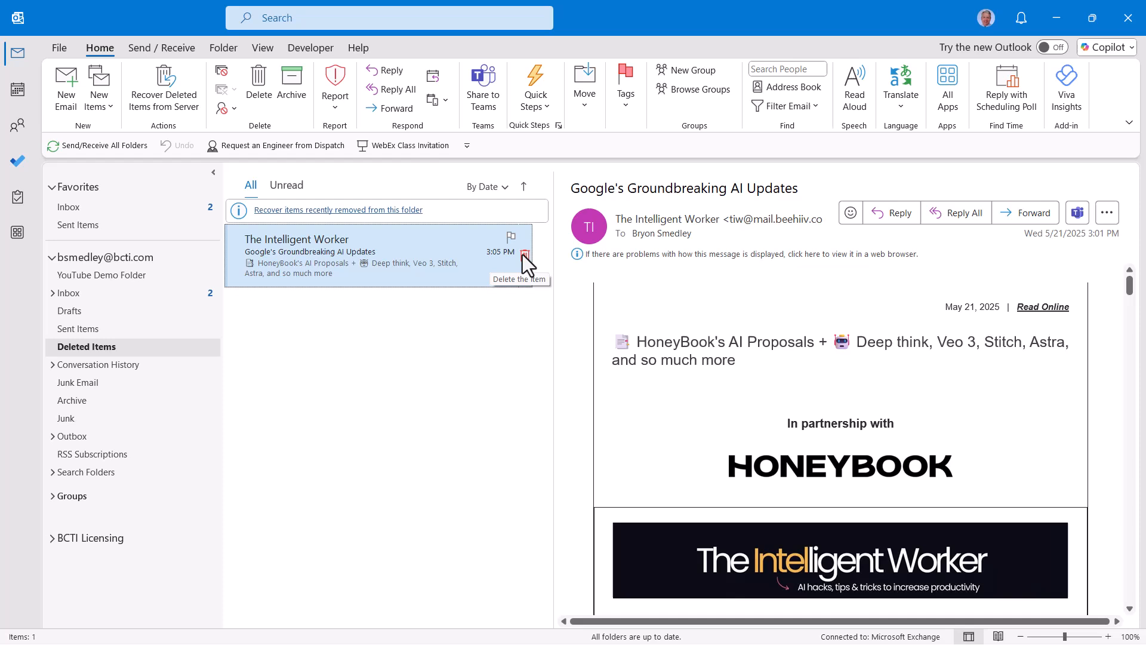
left_click(525, 254)
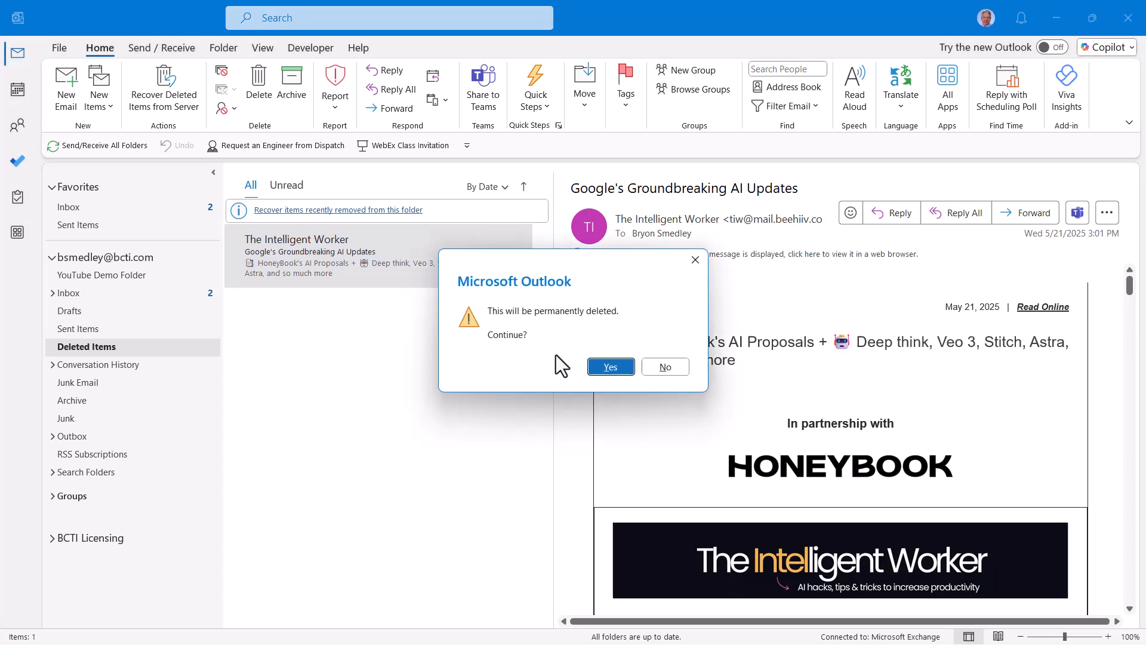
left_click(610, 366)
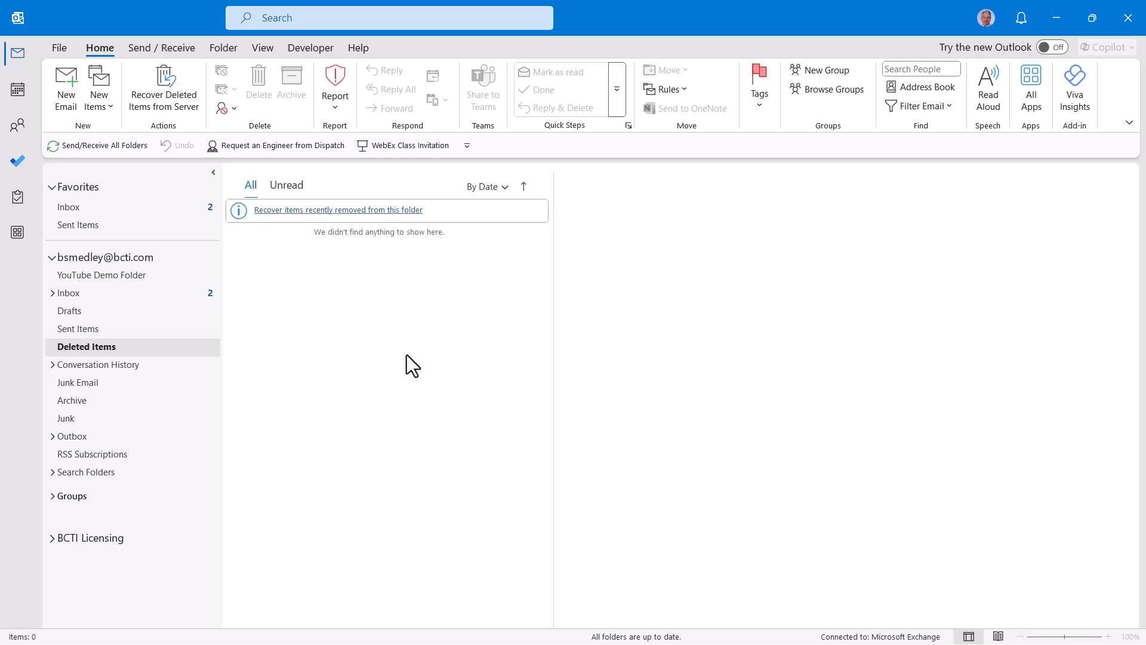
mouse_move(218, 40)
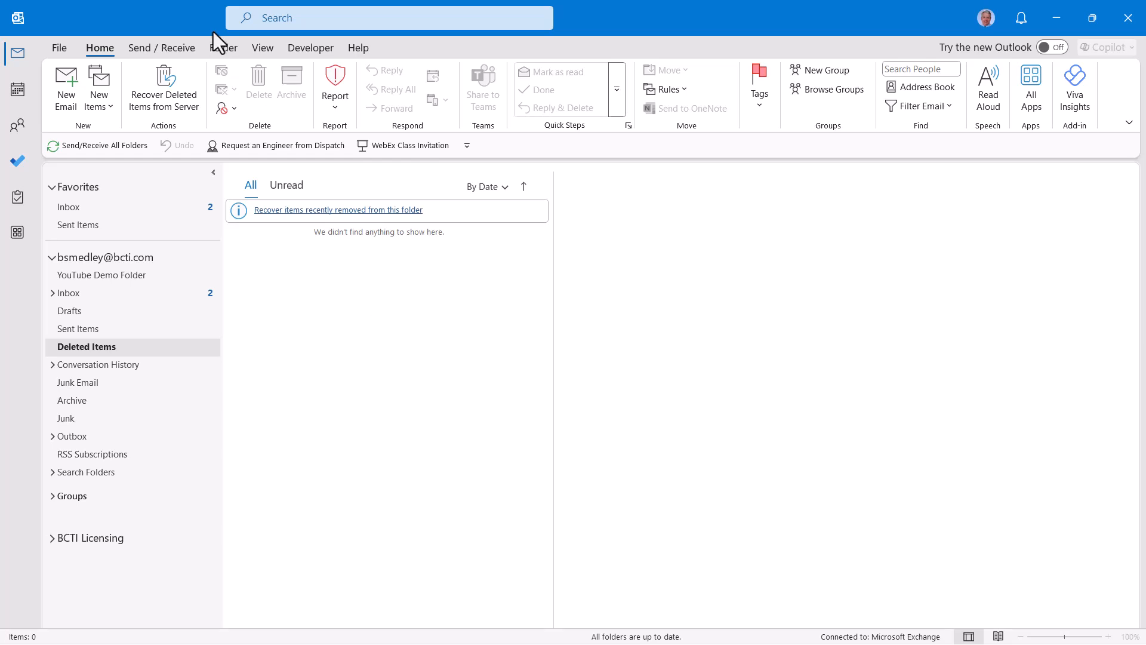
- Show the Folder ribbon's Clean Up commands and return to the Deleted Items folder
left_click(223, 48)
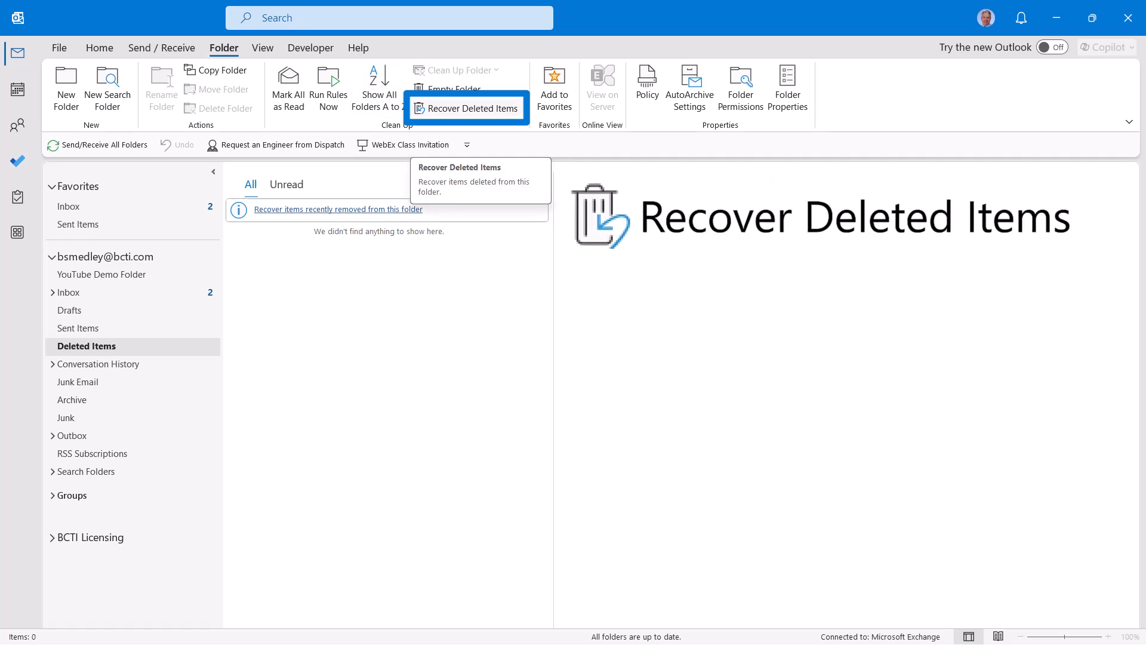
mouse_move(453, 117)
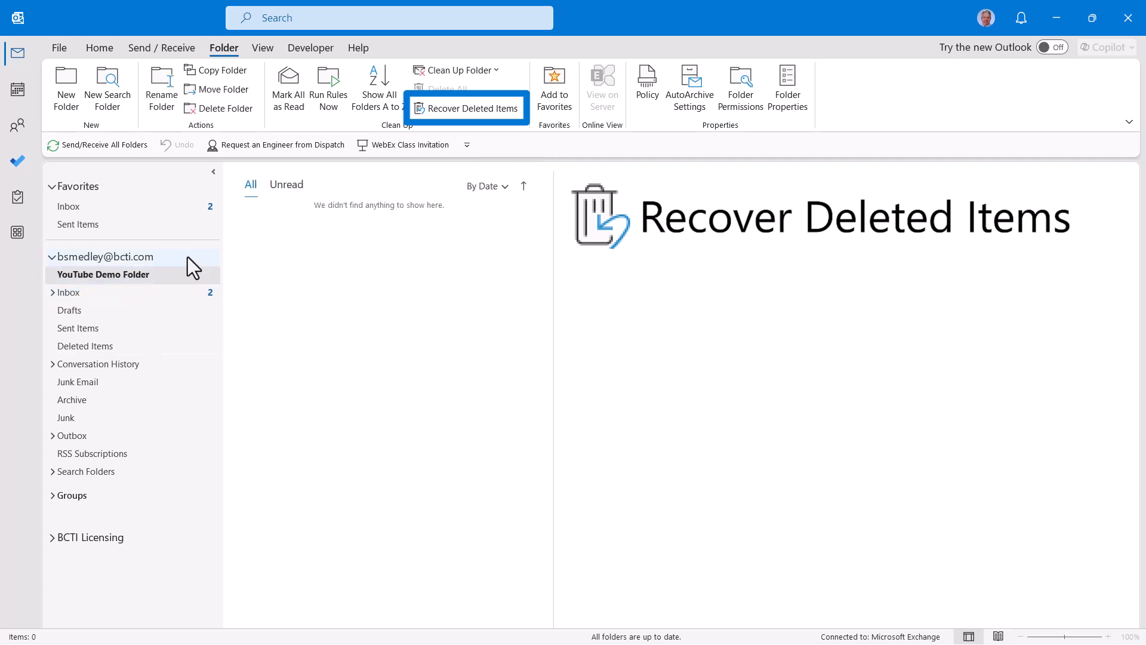
mouse_move(466, 109)
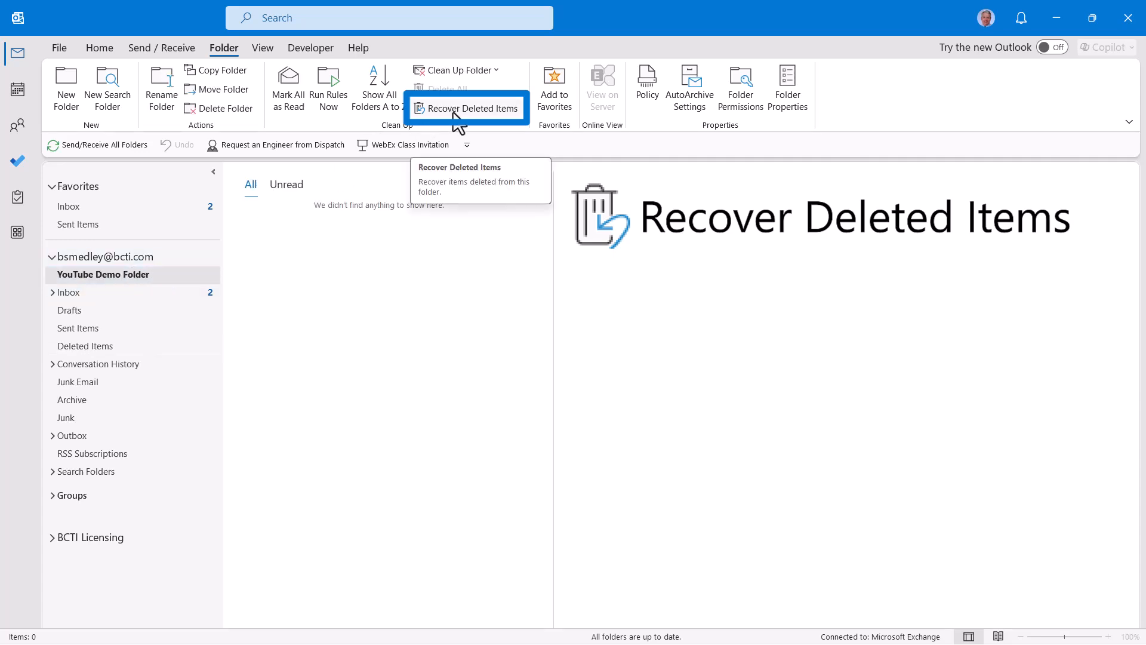
left_click(84, 346)
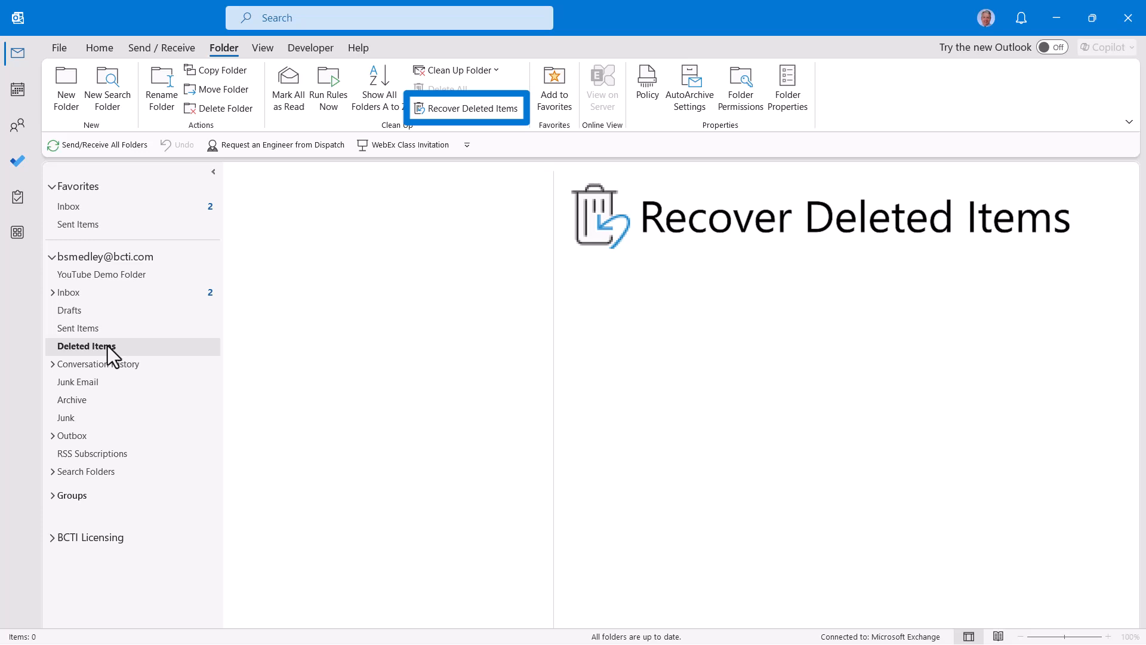
- List the recoverable deleted items, sorting them by subject and then by deletion date
left_click(86, 347)
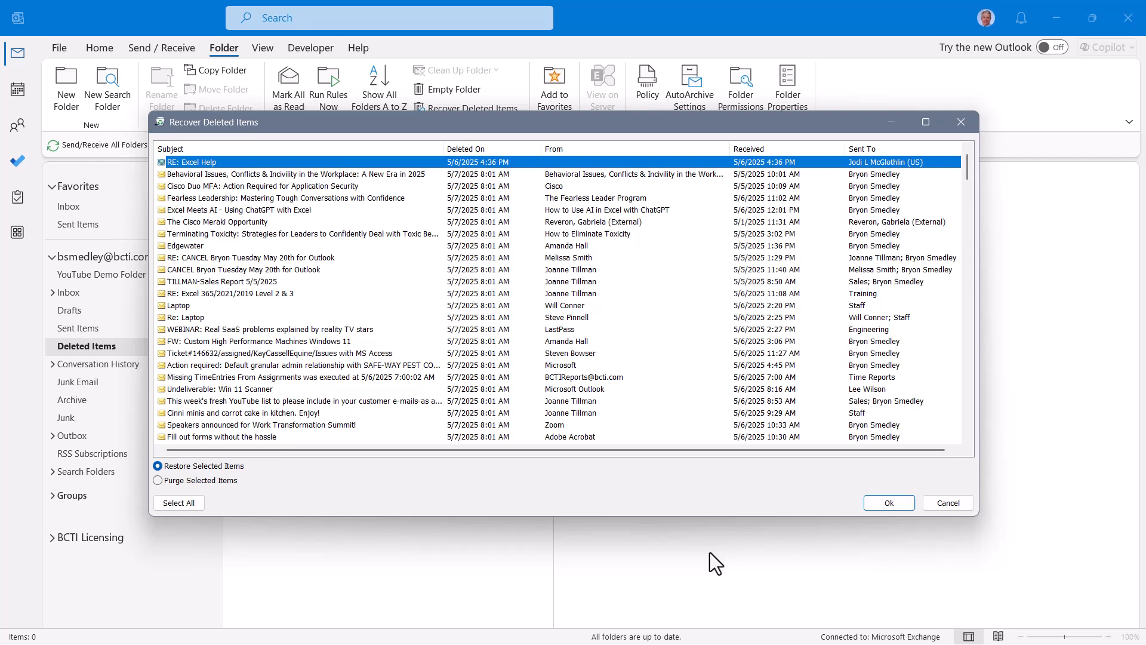
mouse_move(237, 159)
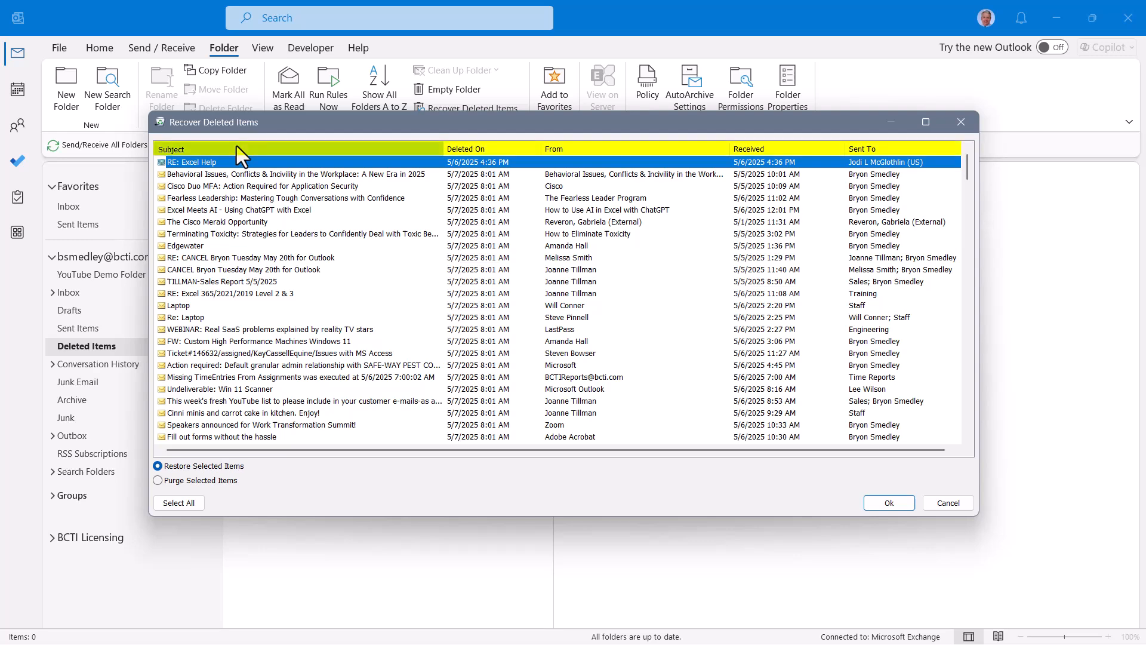
left_click(171, 148)
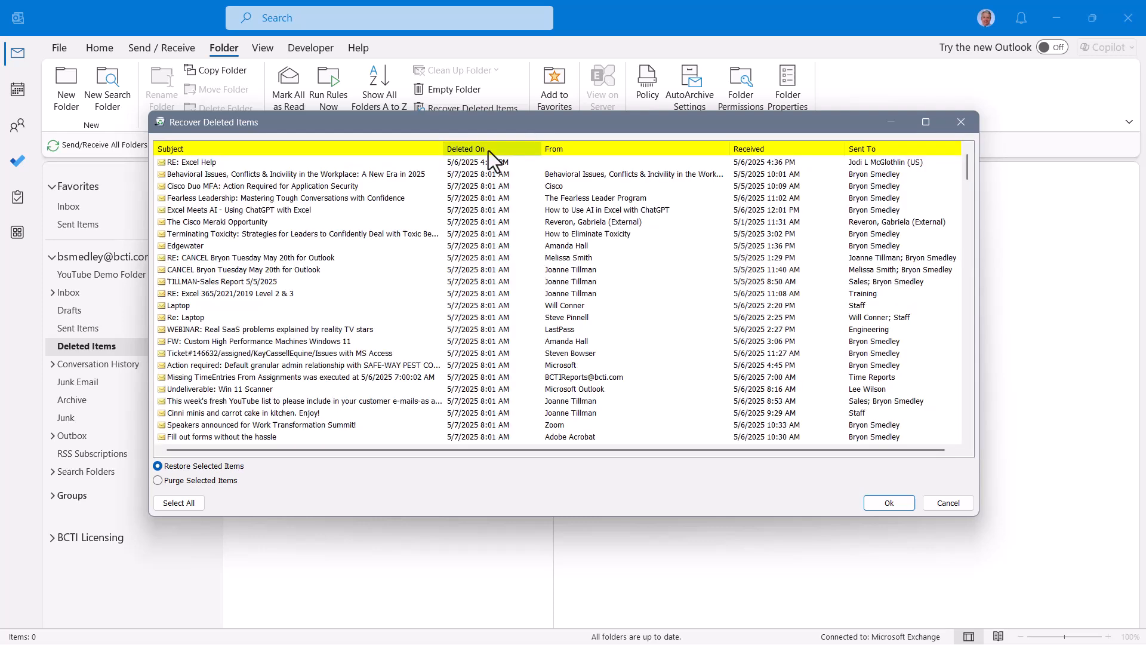
left_click(466, 148)
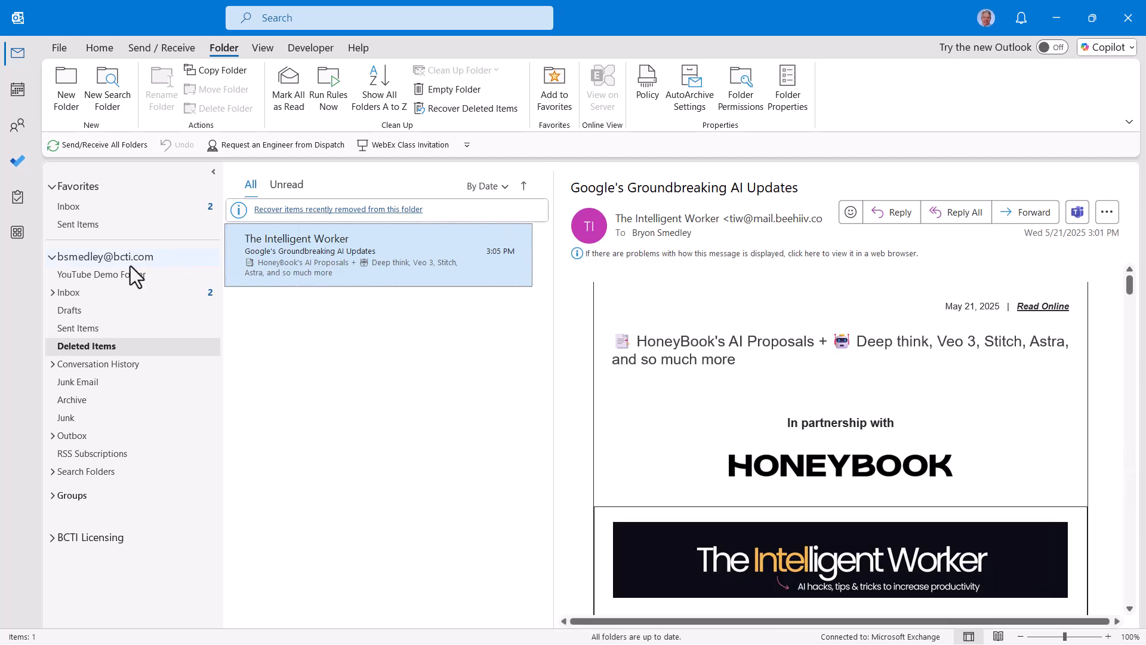
- Move the restored newsletter from Deleted Items back to YouTube Demo Folder and verify it is there
left_click(102, 274)
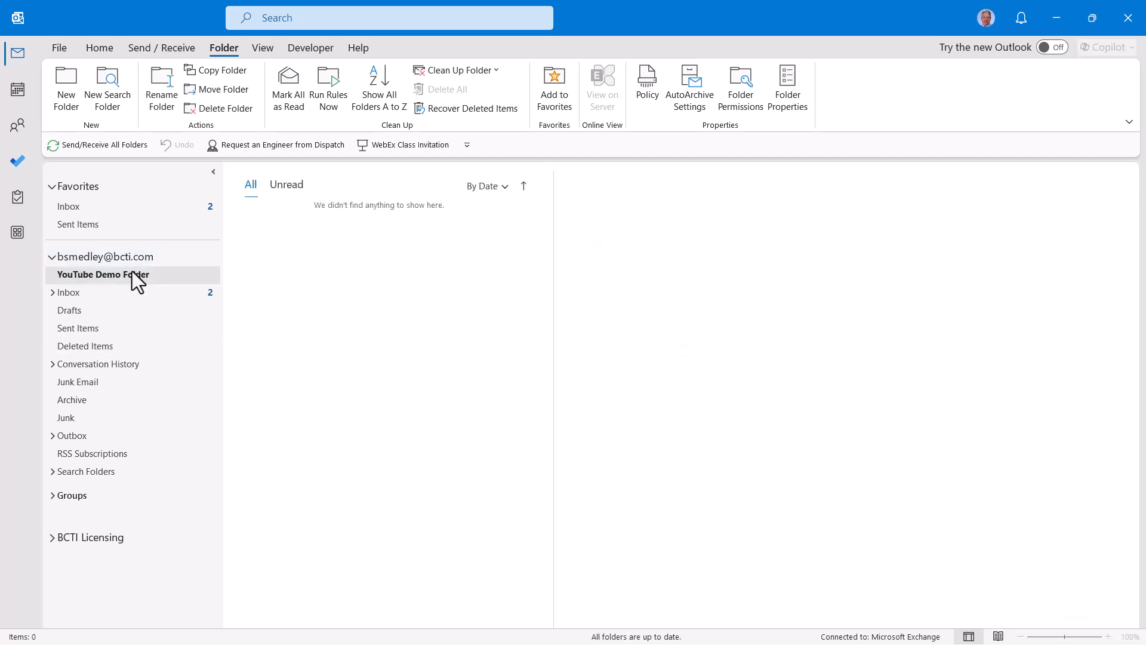
left_click(85, 346)
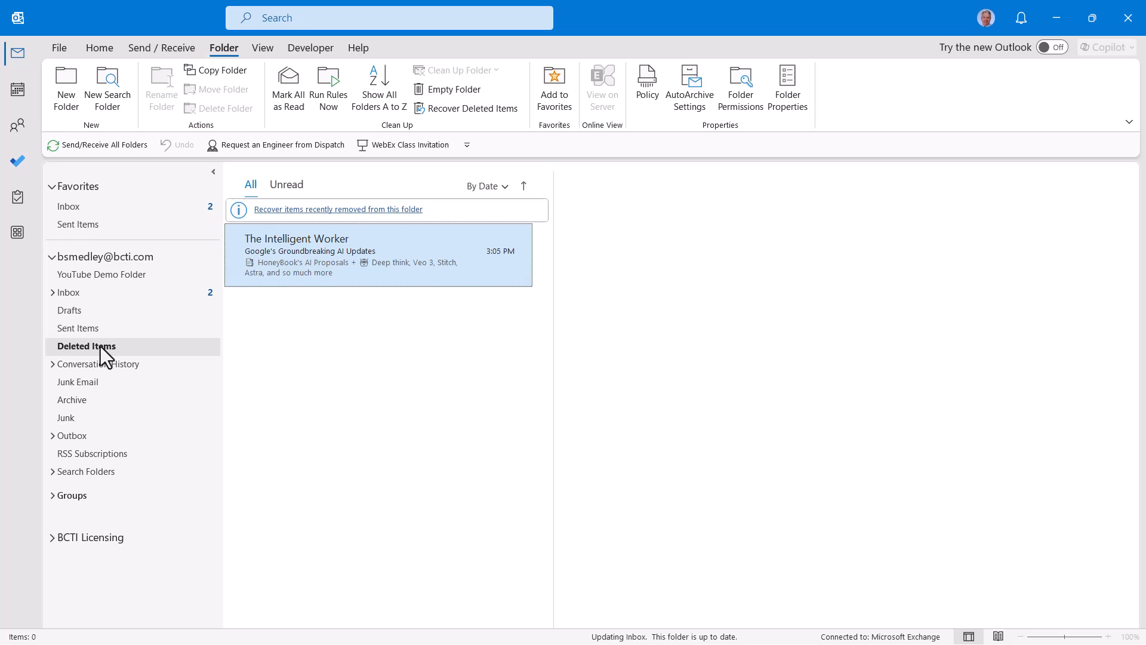
left_click(330, 254)
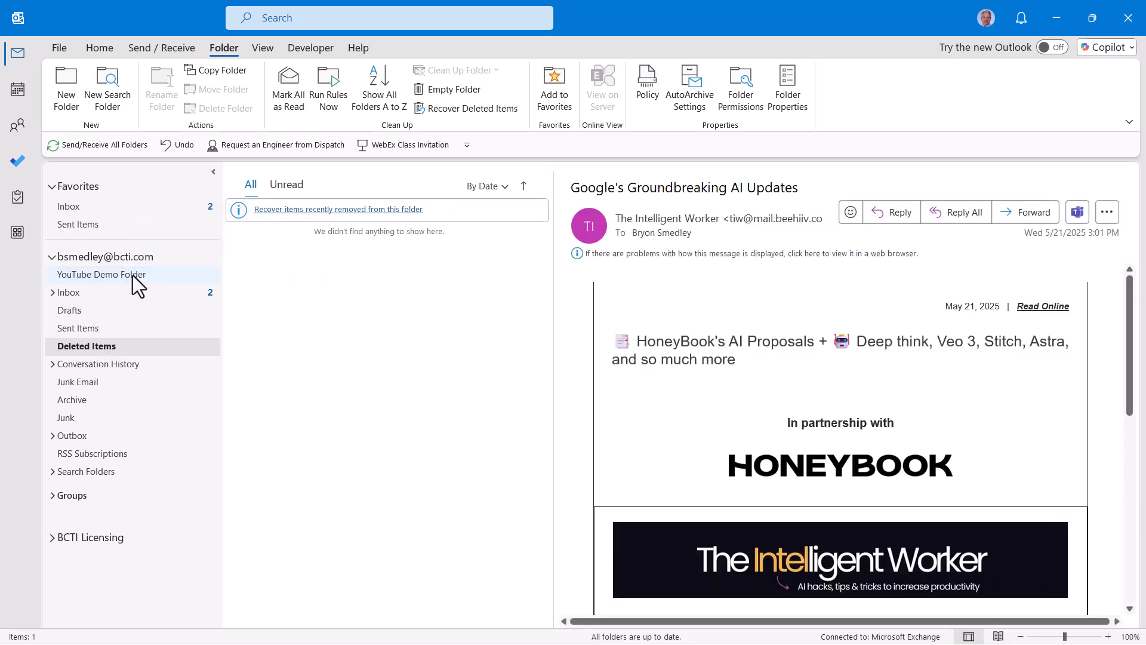
left_click(100, 275)
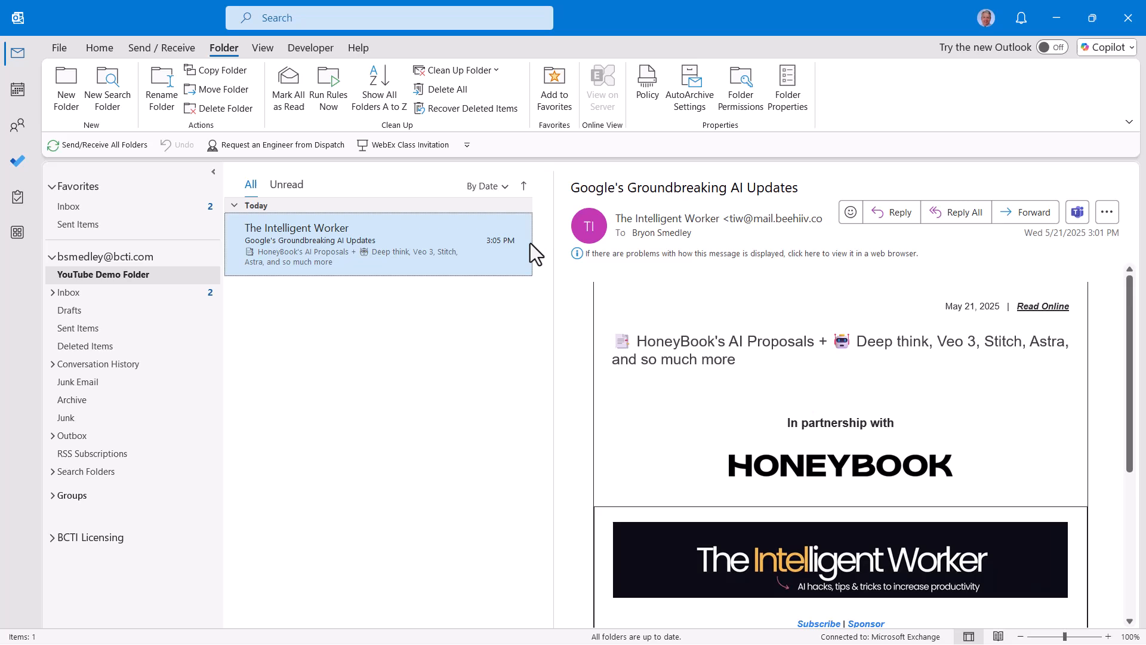
- Delete the Google's Groundbreaking AI Updates email permanently, leaving Deleted Items empty
left_click(86, 346)
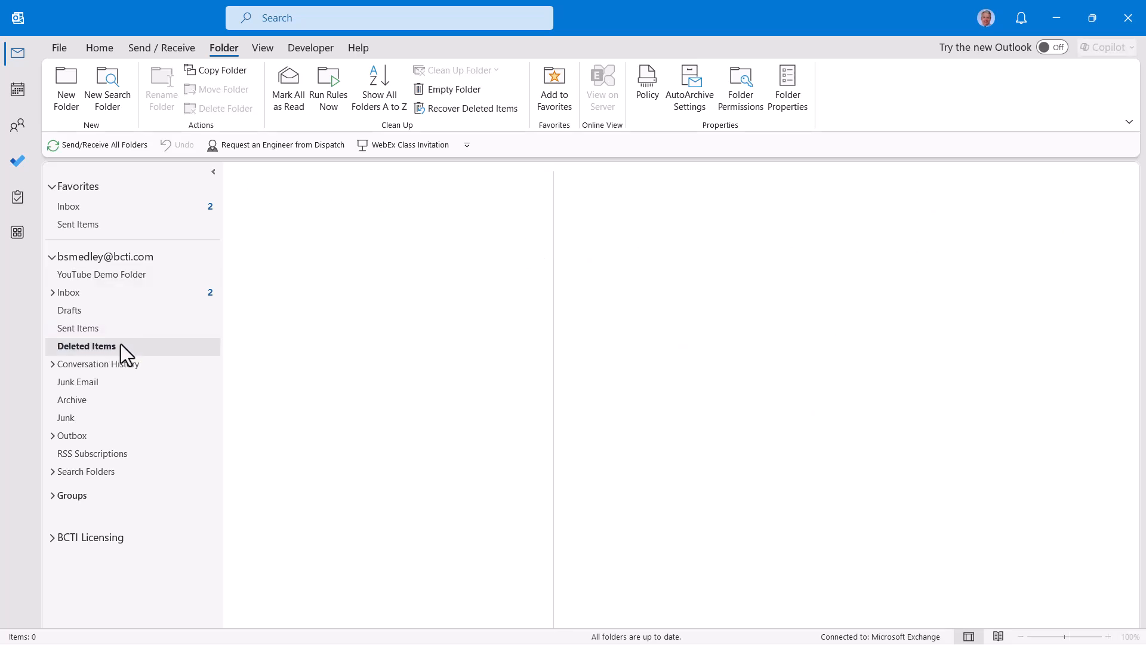
left_click(86, 346)
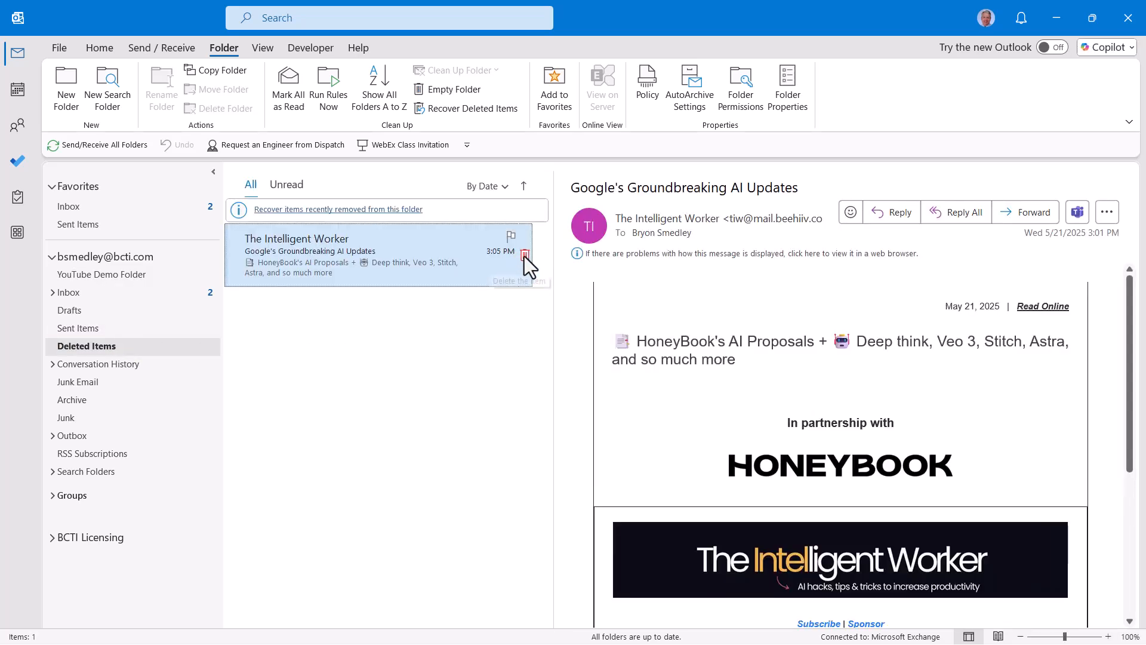
left_click(526, 255)
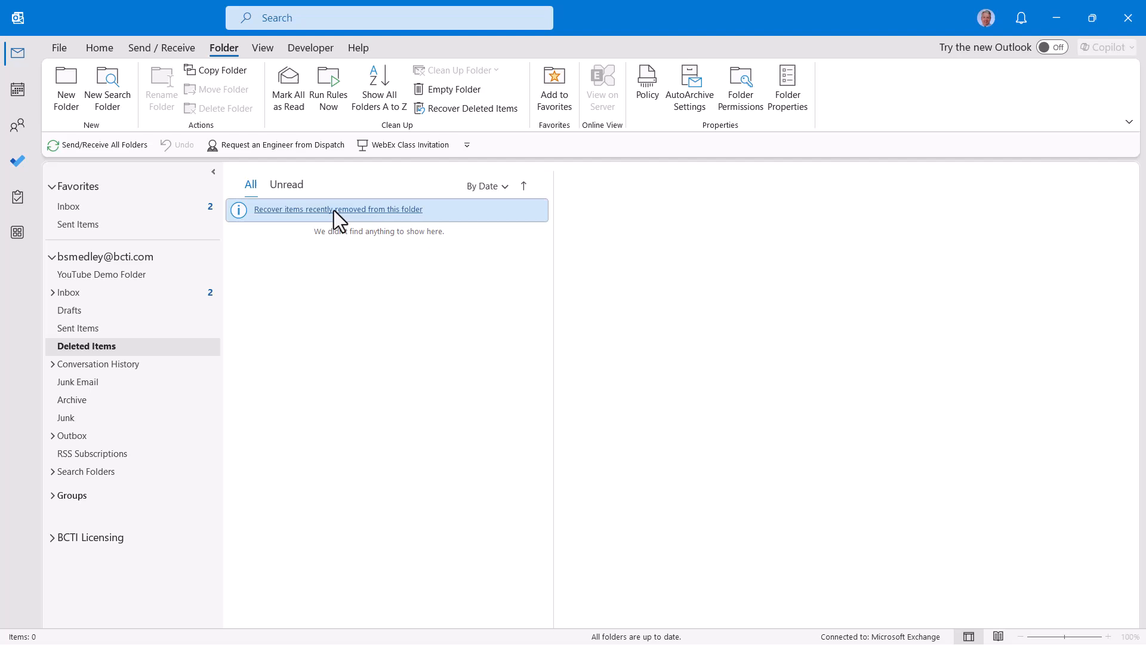
- Purge the Google's Groundbreaking AI Updates item from the recently removed items list and confirm
left_click(338, 210)
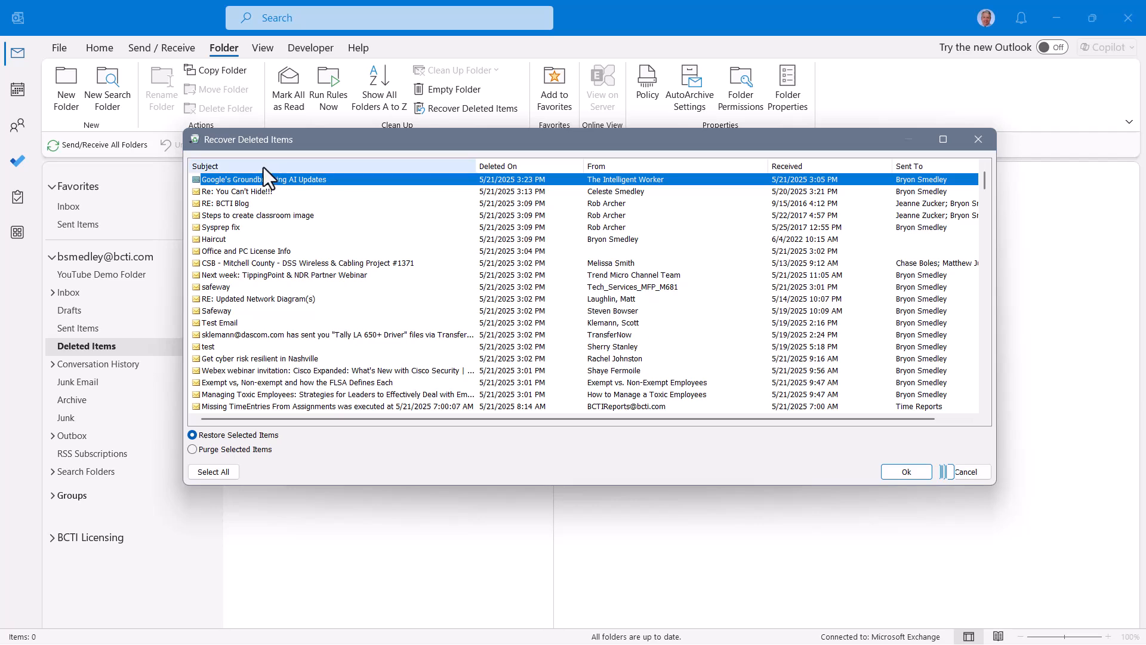
left_click(191, 449)
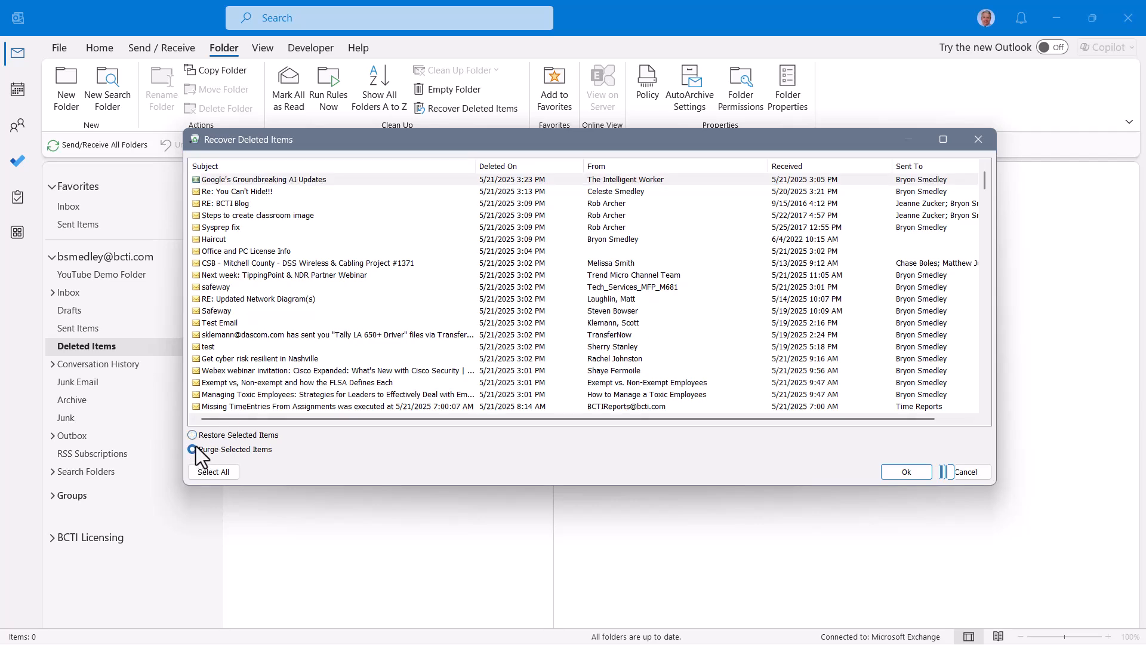
left_click(191, 449)
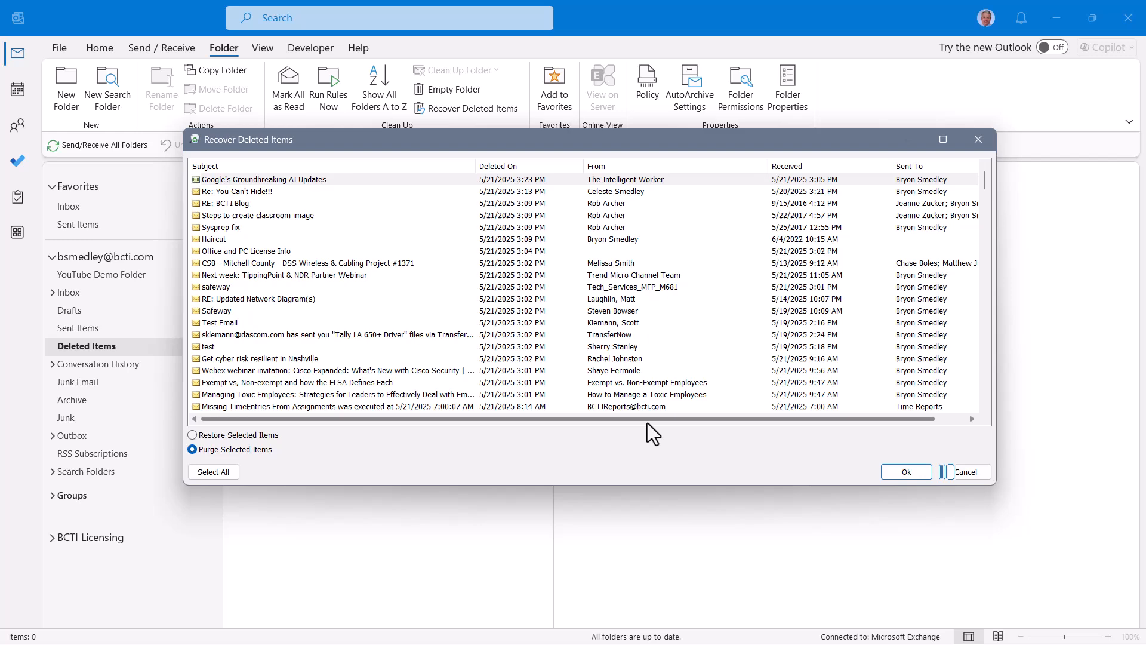
left_click(905, 470)
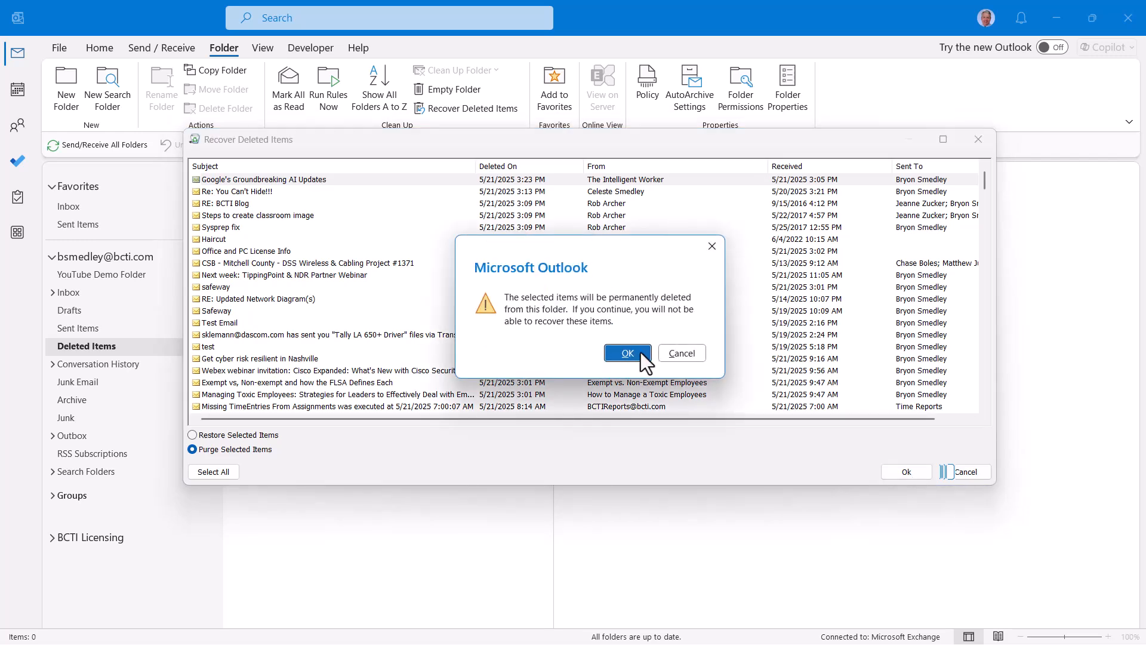
left_click(627, 353)
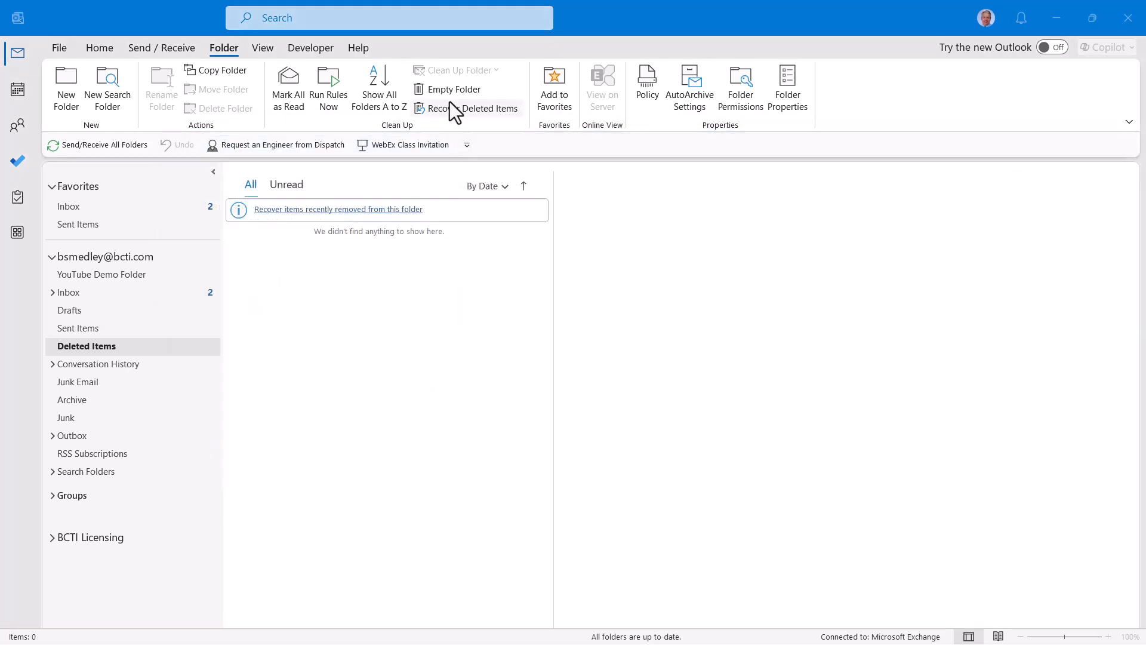
- Reopen Recover Deleted Items, choose Select All and set the items to Purge Selected Items
left_click(472, 108)
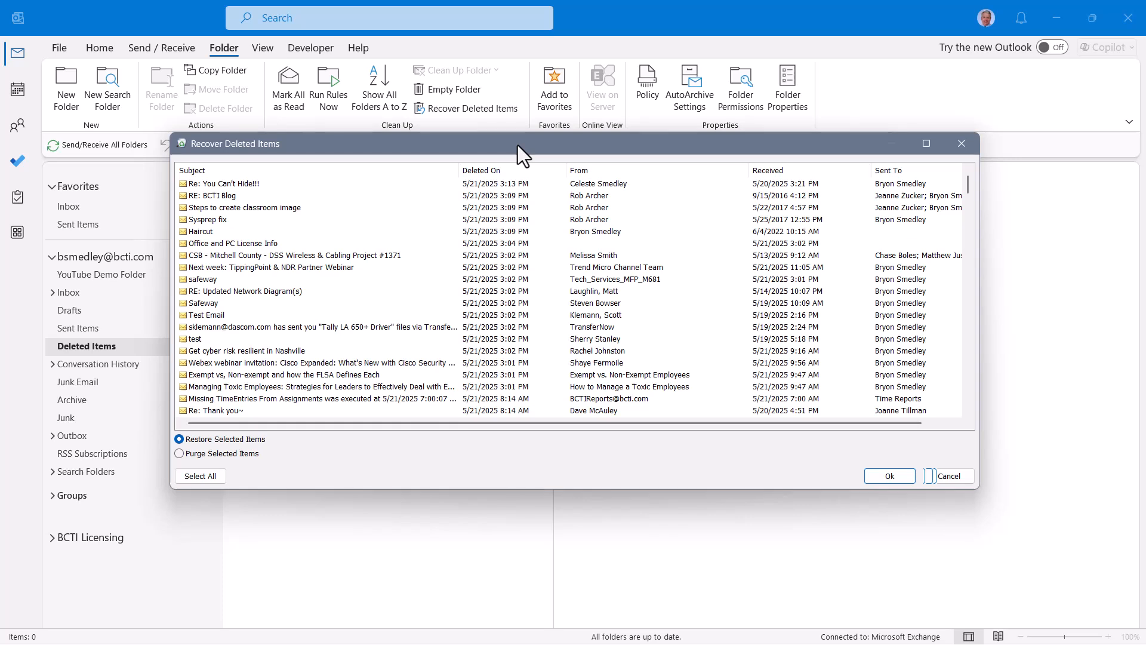
left_click(244, 208)
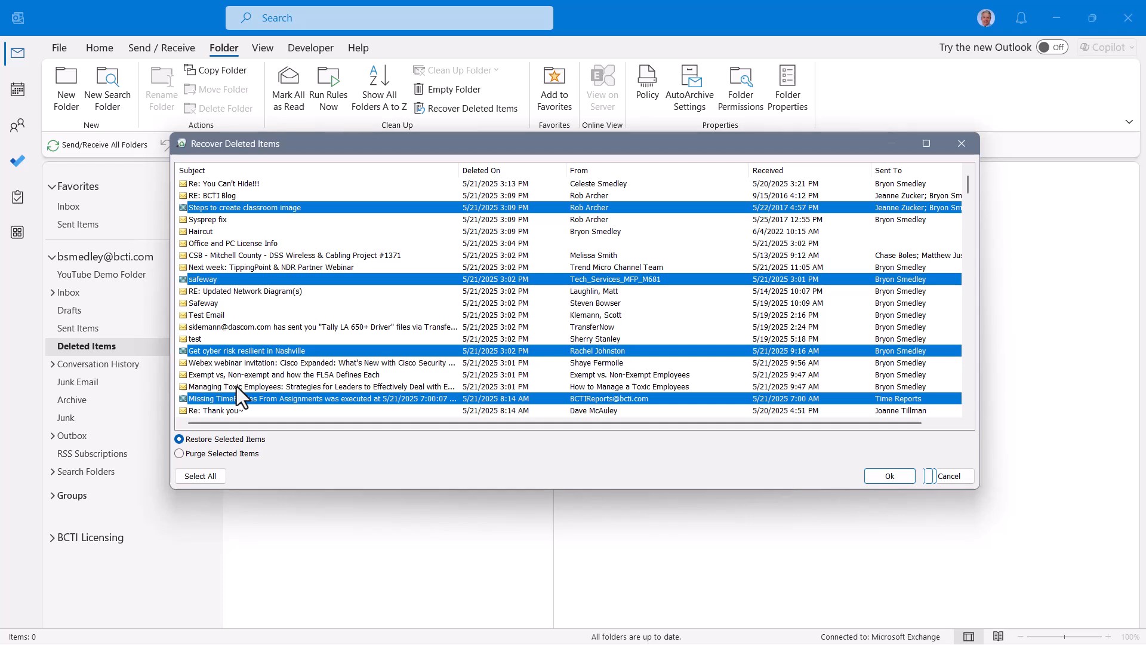
left_click(199, 476)
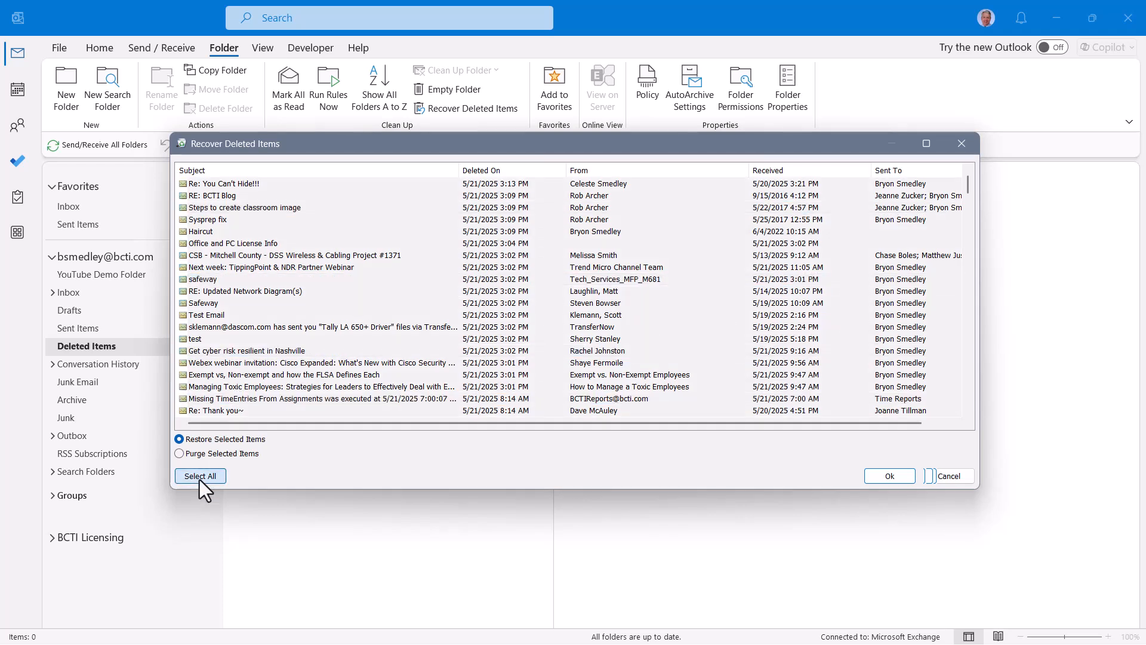
left_click(178, 454)
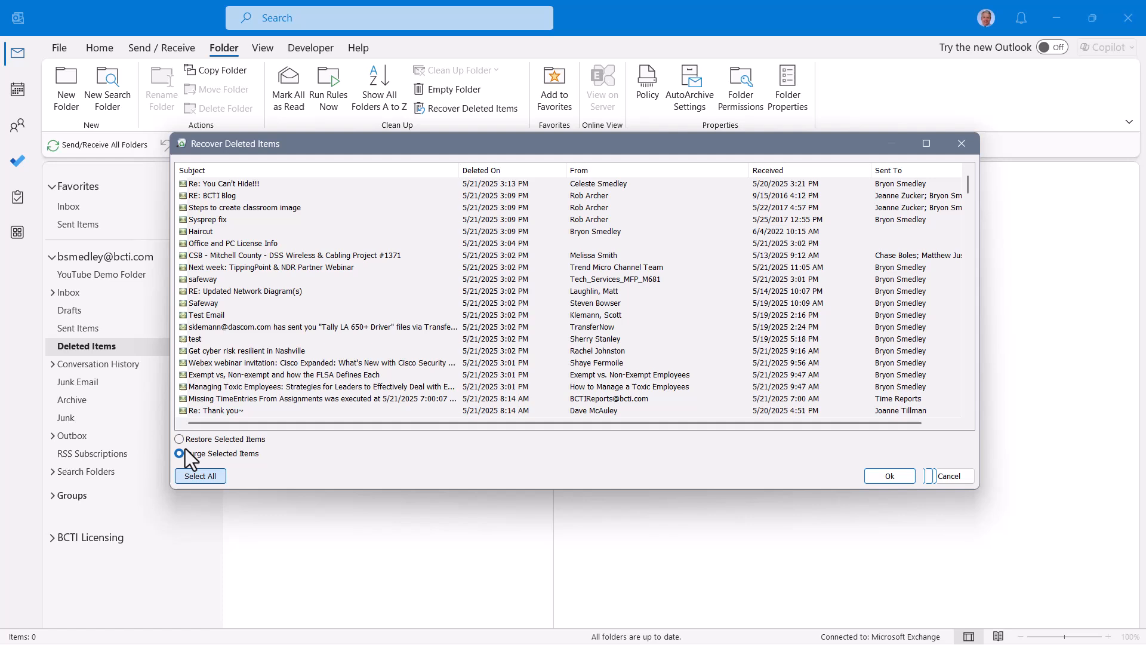